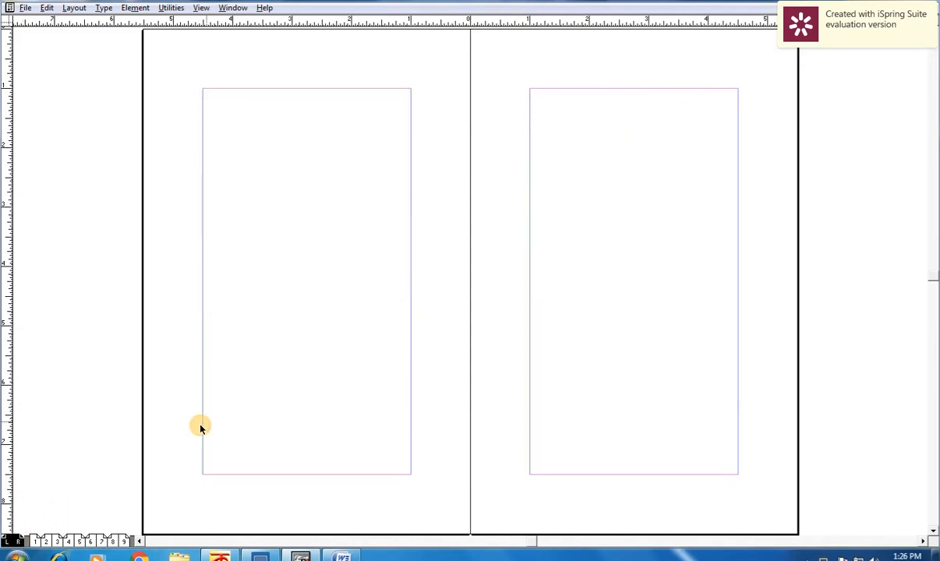
{"action": "mouse_move", "coordinate": [240, 138]}
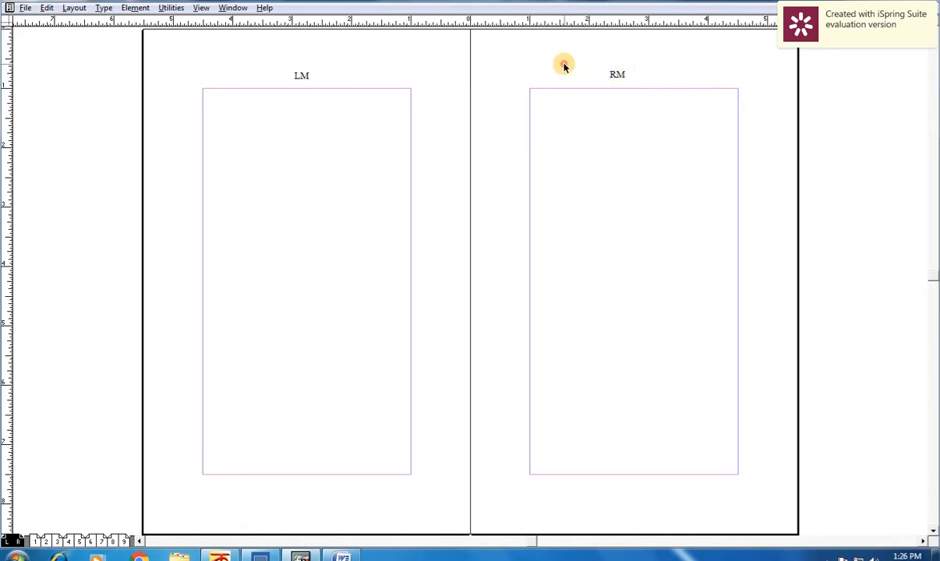
Display page 1 of the publication, headed CONTENT
{"action": "left_click", "coordinate": [301, 75]}
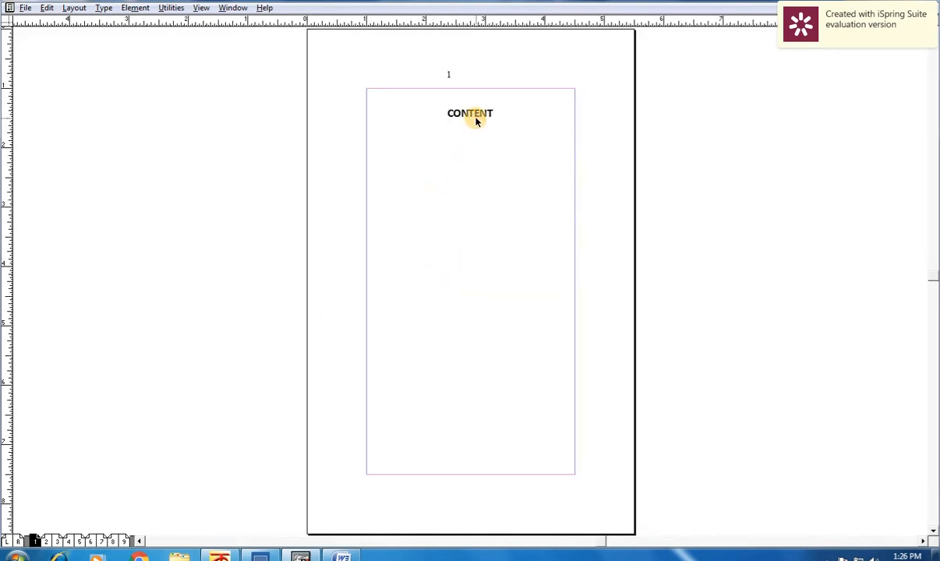
Mark the page-3 ENHANCE VISION heading for inclusion in the table of contents
{"action": "left_click", "coordinate": [470, 113]}
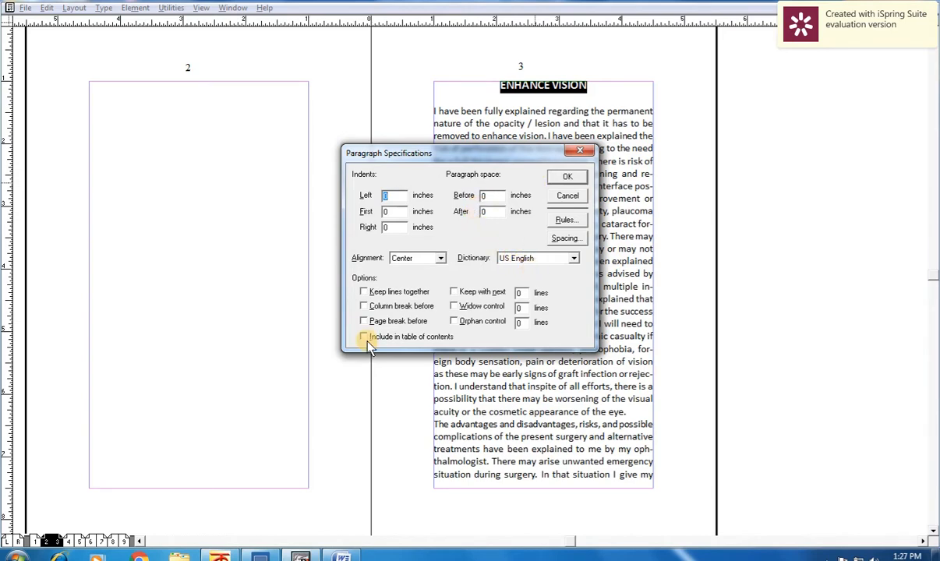
{"action": "left_click", "coordinate": [363, 336]}
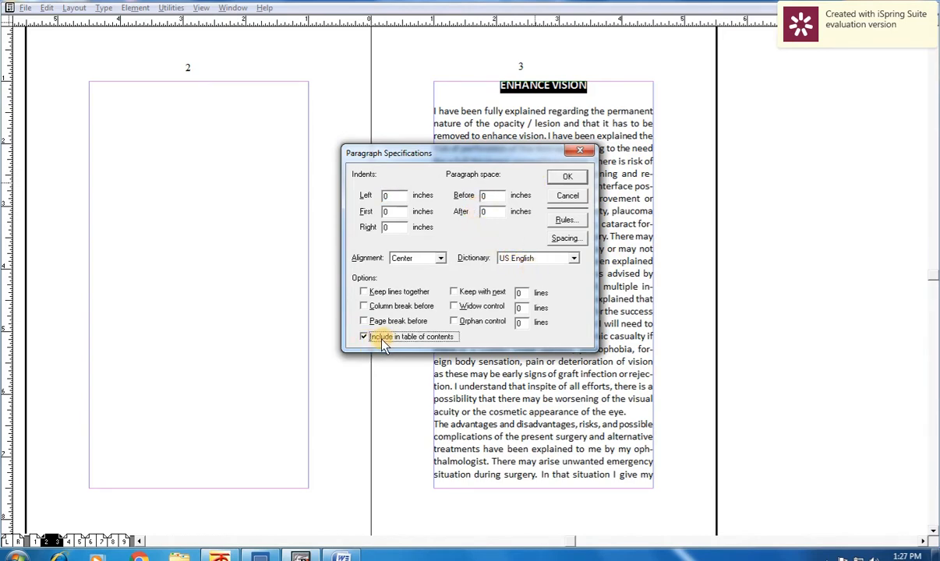
{"action": "left_click", "coordinate": [567, 176]}
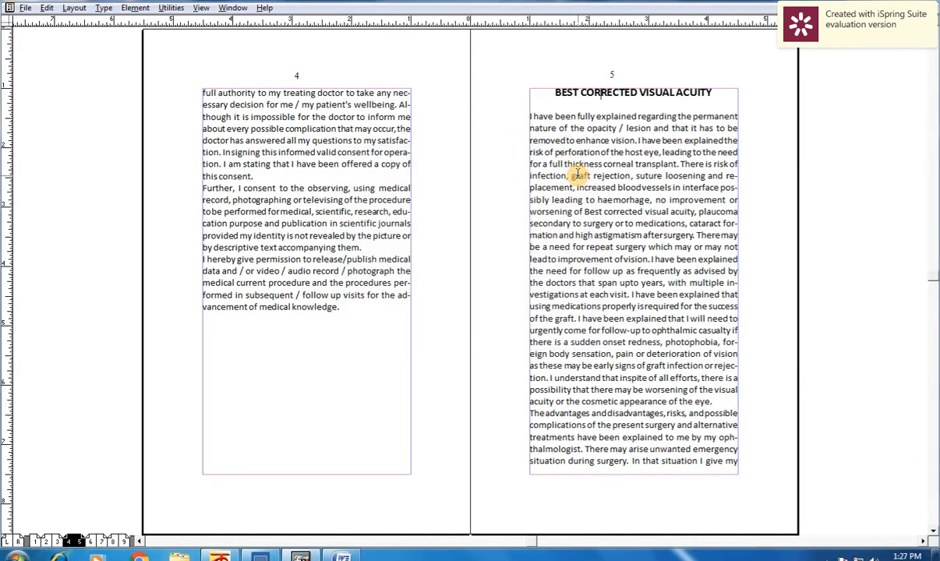
Mark the page-8 HAEMORHAGE heading for inclusion in the table of contents
{"action": "scroll", "scroll_direction": "down", "scroll_amount": 3}
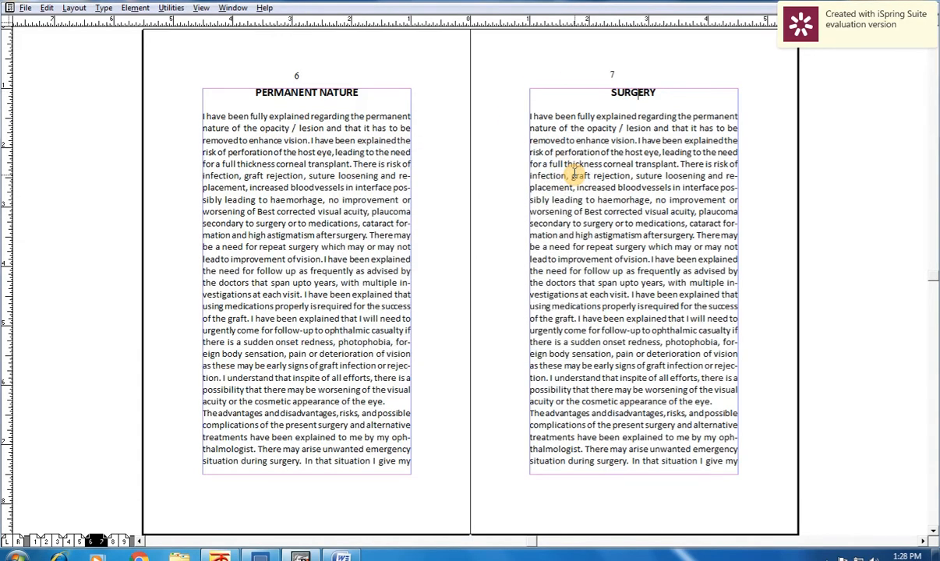
{"action": "scroll", "scroll_direction": "down", "scroll_amount": 3}
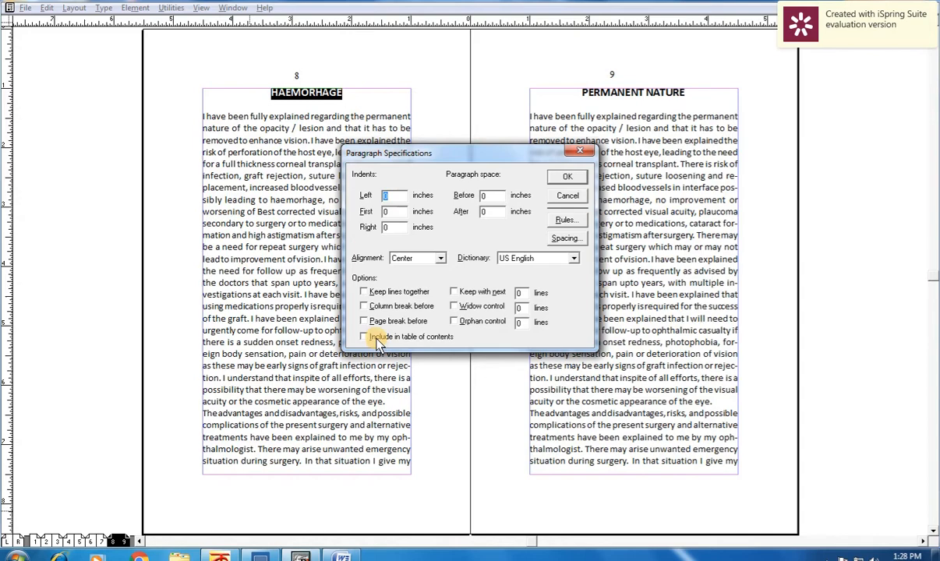
{"action": "left_click", "coordinate": [363, 336]}
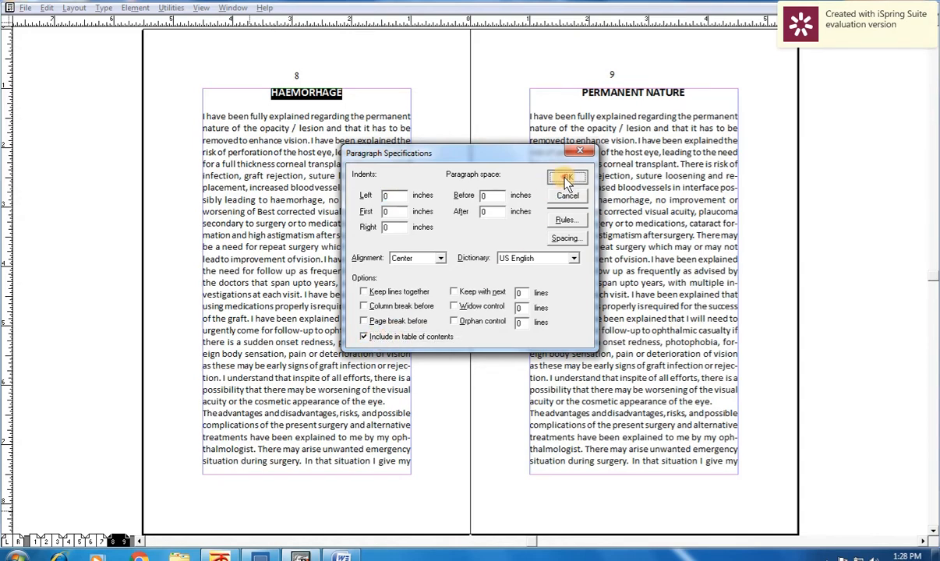
{"action": "left_click", "coordinate": [567, 178]}
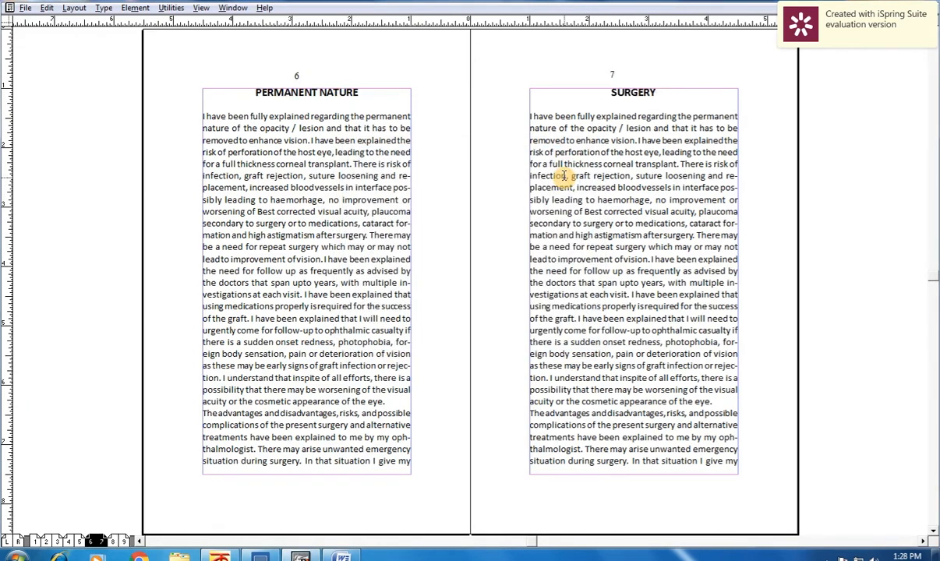
{"action": "scroll", "scroll_direction": "up", "scroll_amount": 3}
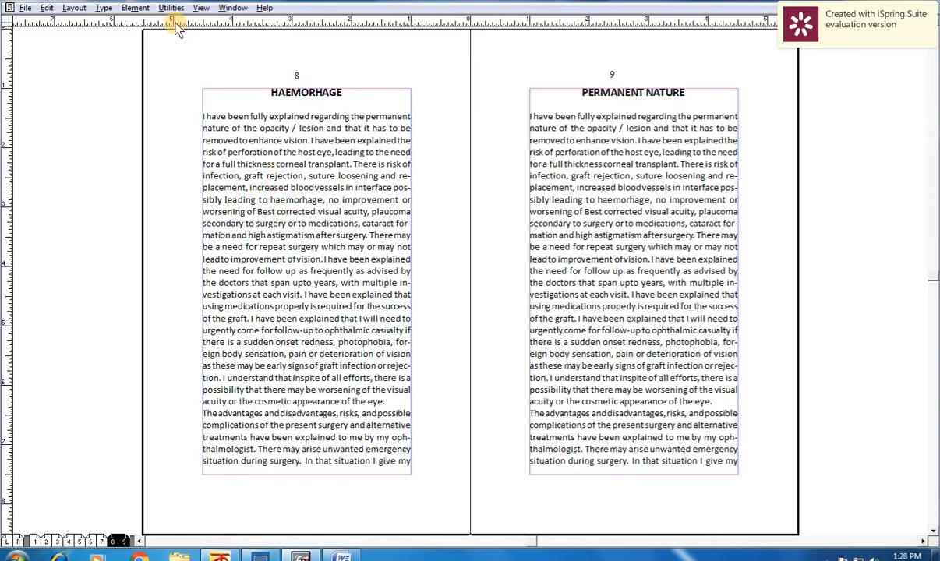
Generate a table of contents titled Contents, with page numbers after each entry
{"action": "left_click", "coordinate": [171, 7]}
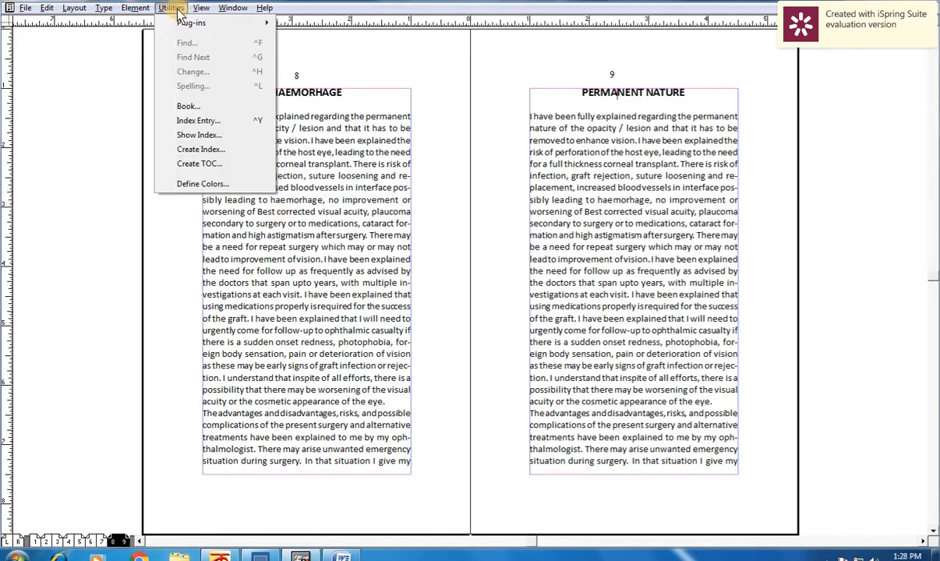
{"action": "mouse_move", "coordinate": [199, 163]}
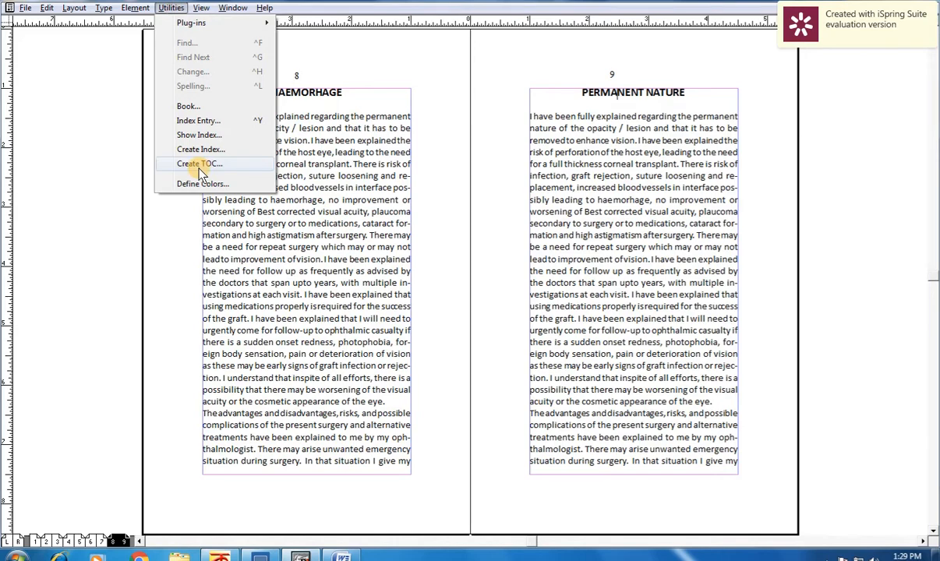
{"action": "left_click", "coordinate": [200, 164]}
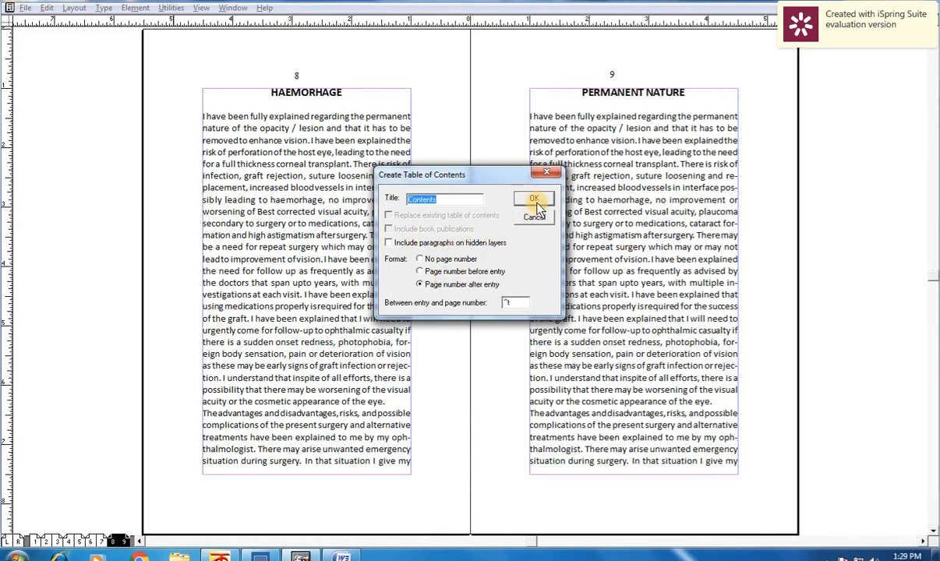
{"action": "left_click", "coordinate": [533, 199]}
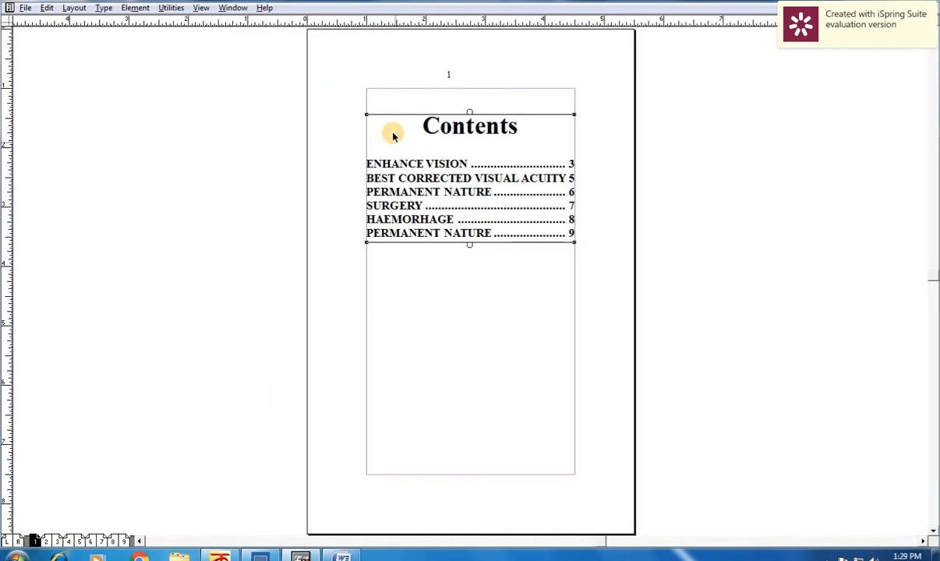
{"action": "mouse_move", "coordinate": [446, 208]}
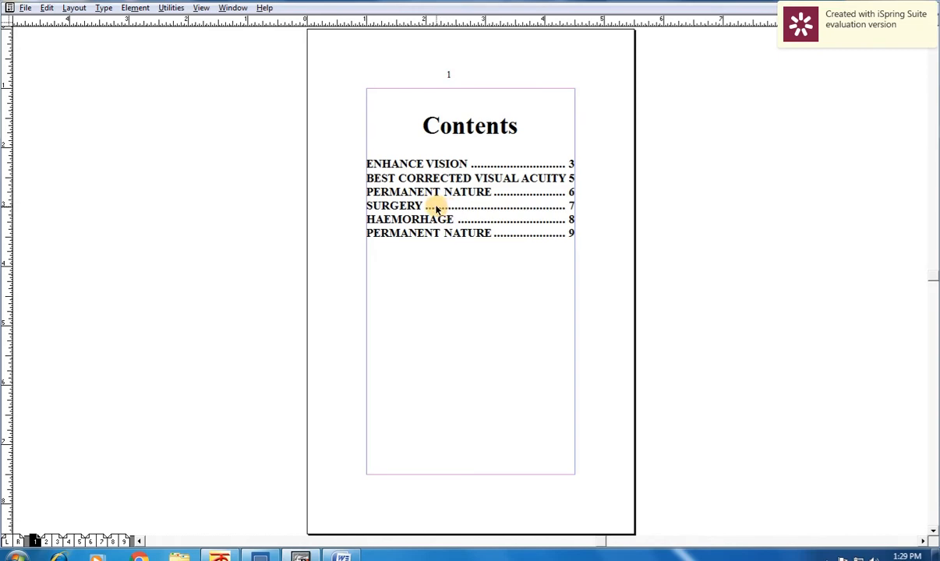
Place the text cursor in the generated Contents list on page 1
{"action": "left_click", "coordinate": [434, 205]}
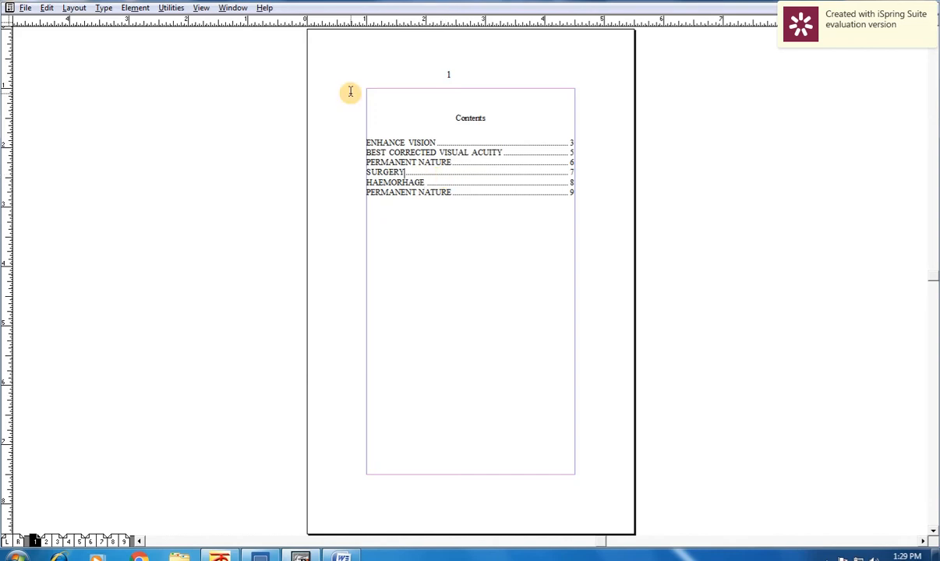
{"action": "mouse_move", "coordinate": [355, 102]}
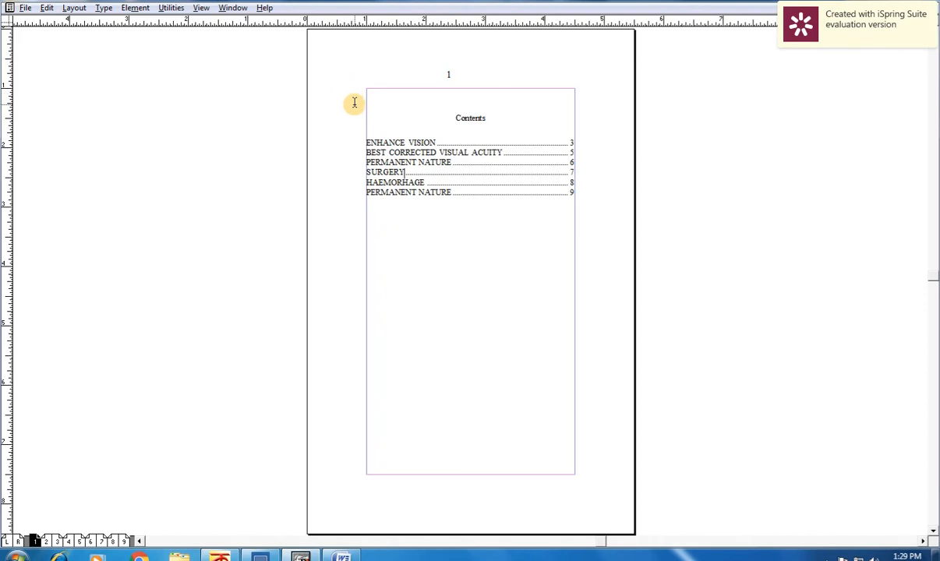